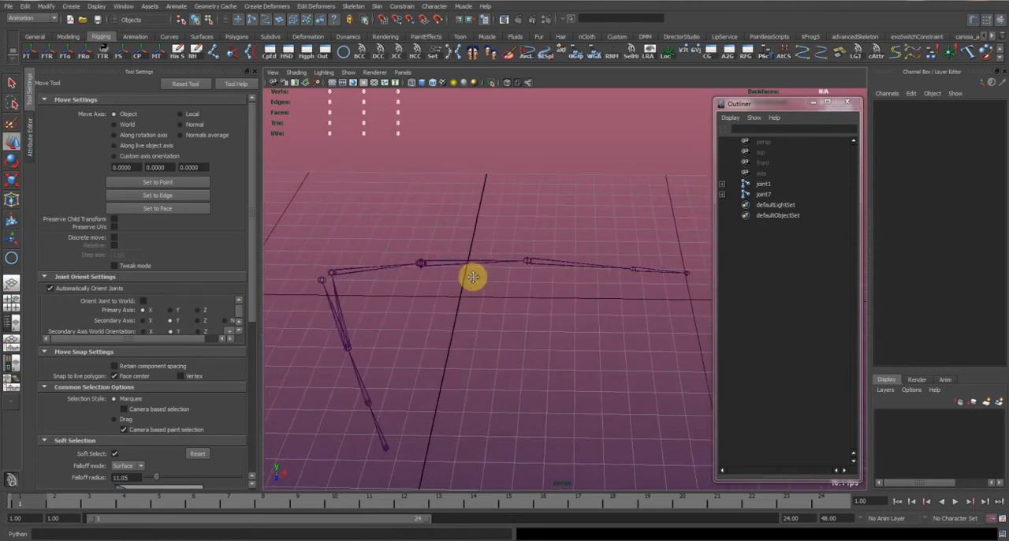
# Add an IK handle to the arm joint chain and test it by moving the wrist.
pyautogui.moveTo(473, 276); pyautogui.dragTo(451, 250)
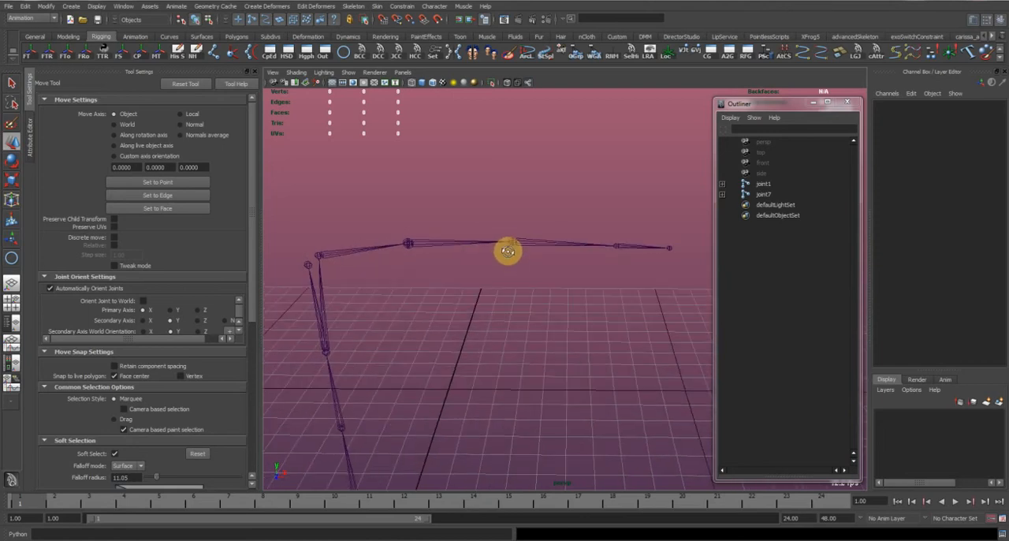
pyautogui.moveTo(508, 251); pyautogui.dragTo(496, 240)
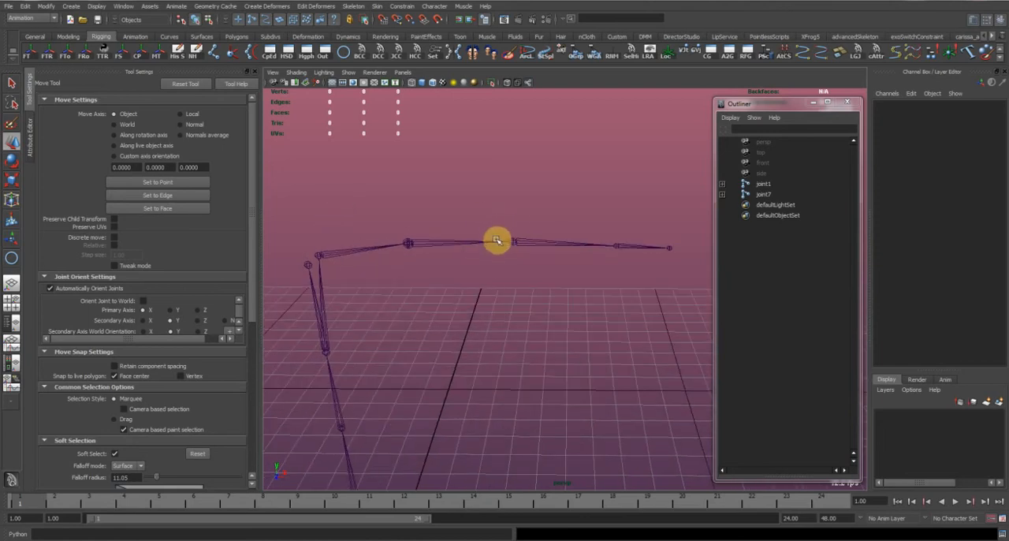
pyautogui.moveTo(497, 240); pyautogui.dragTo(382, 265)
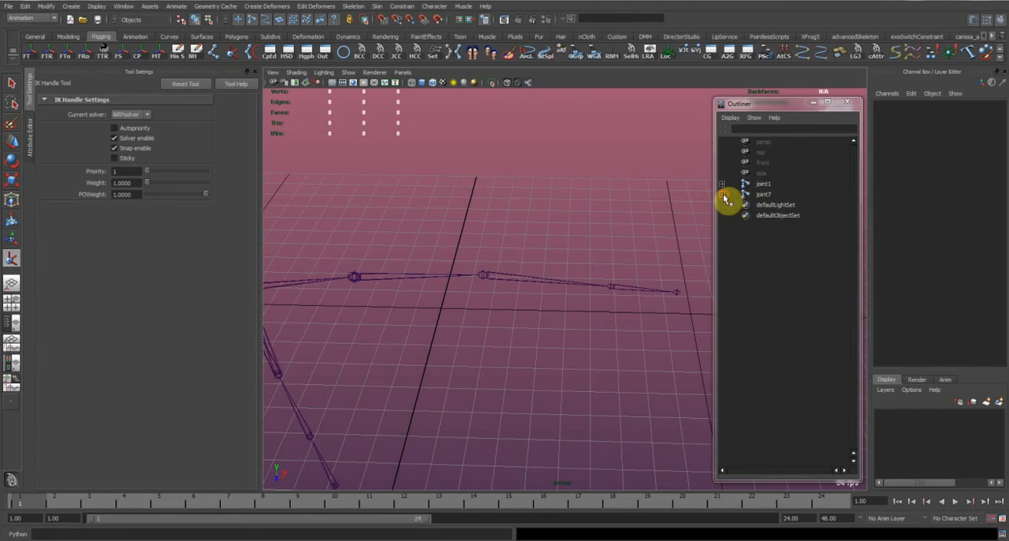
pyautogui.click(762, 195)
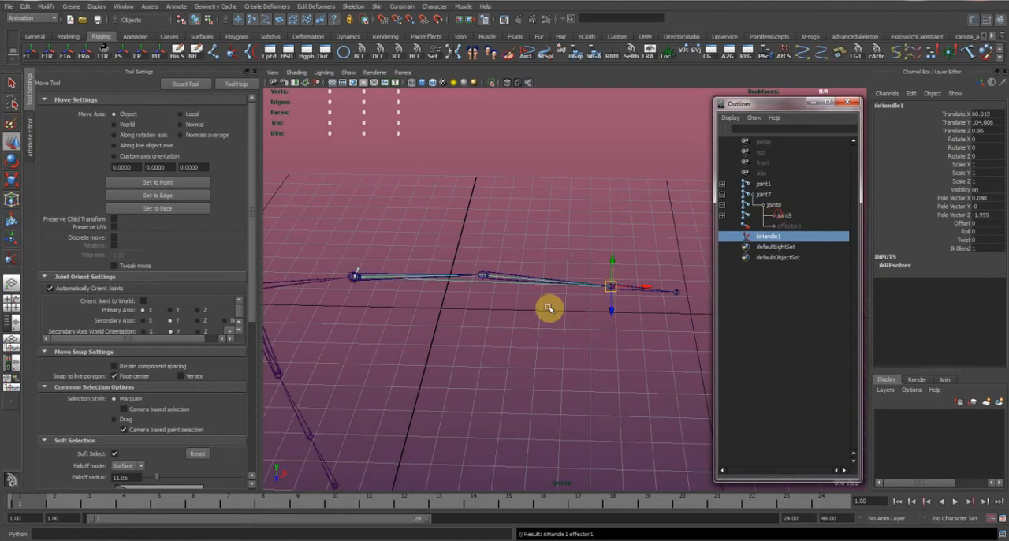
pyautogui.moveTo(612, 286); pyautogui.dragTo(552, 186)
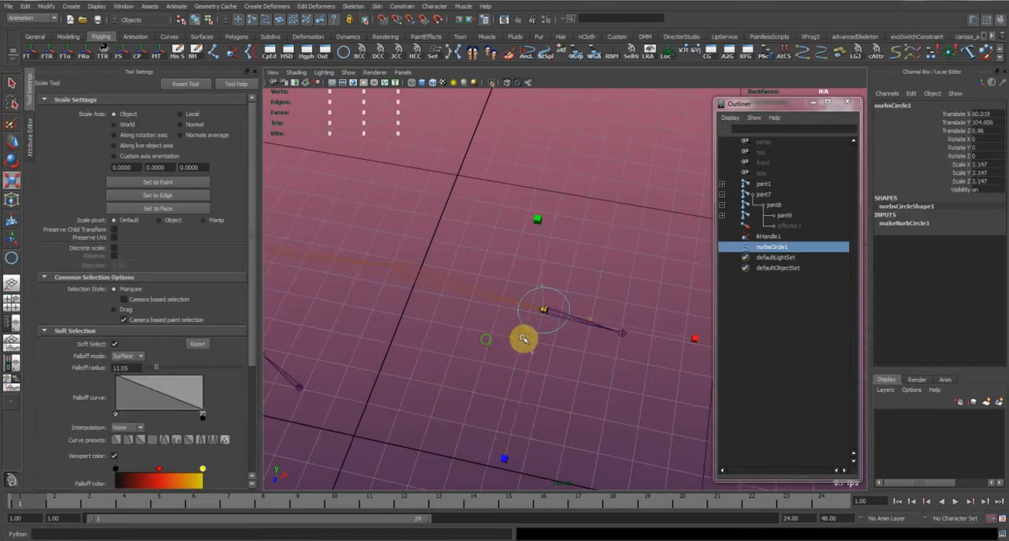
# Place a NURBS circle control at the wrist and orient-constrain it to the wrist joint with offset kept.
pyautogui.moveTo(524, 339); pyautogui.dragTo(520, 292)
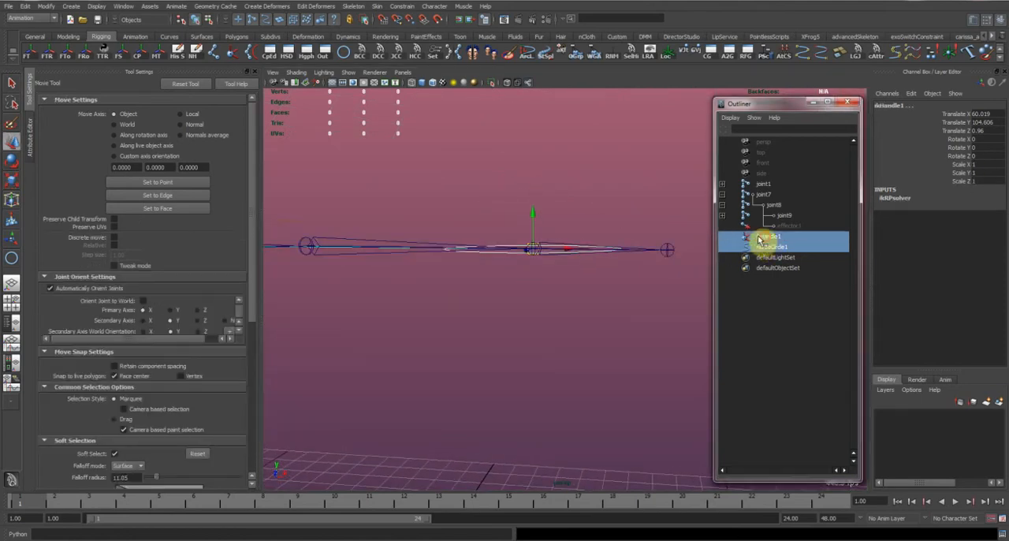
pyautogui.click(416, 6)
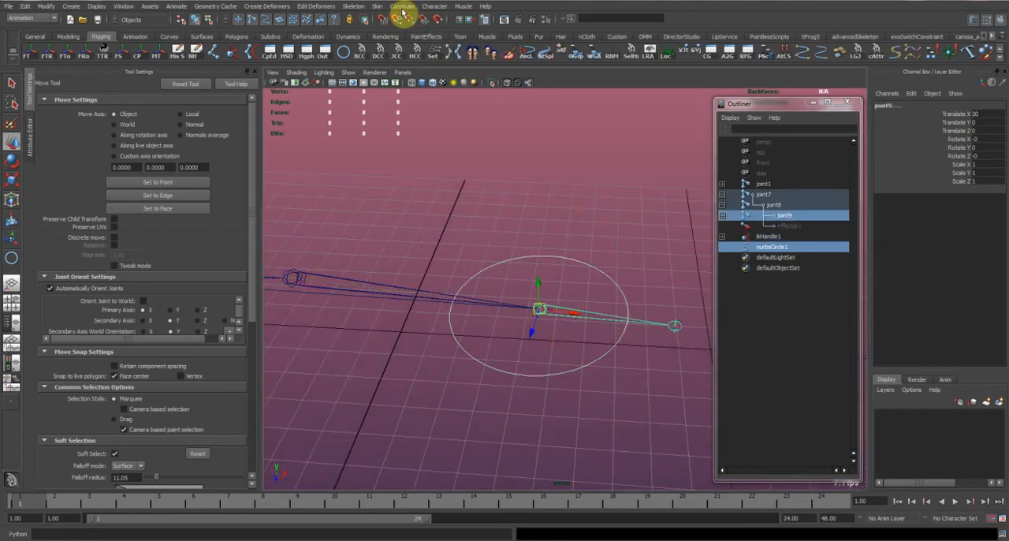
pyautogui.click(412, 7)
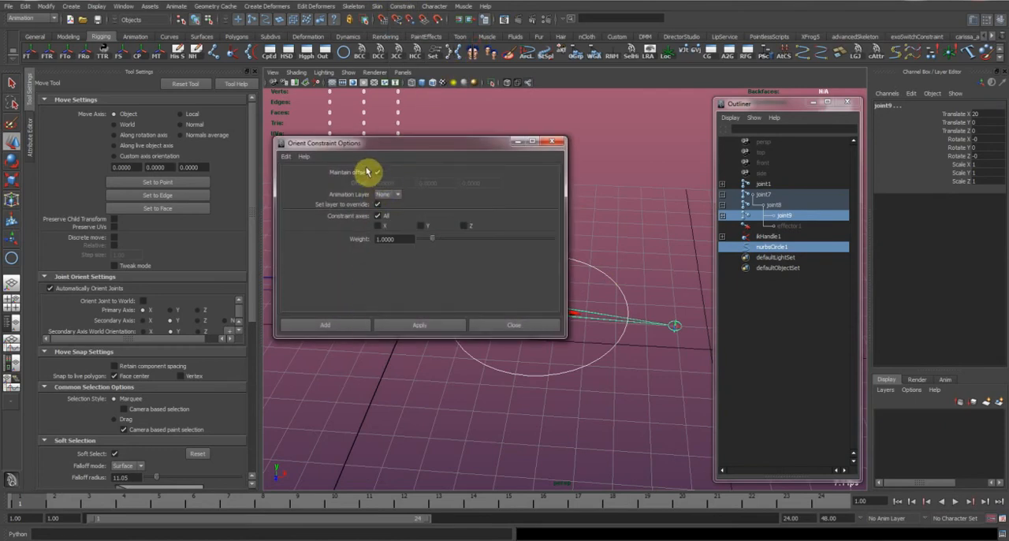
pyautogui.click(514, 325)
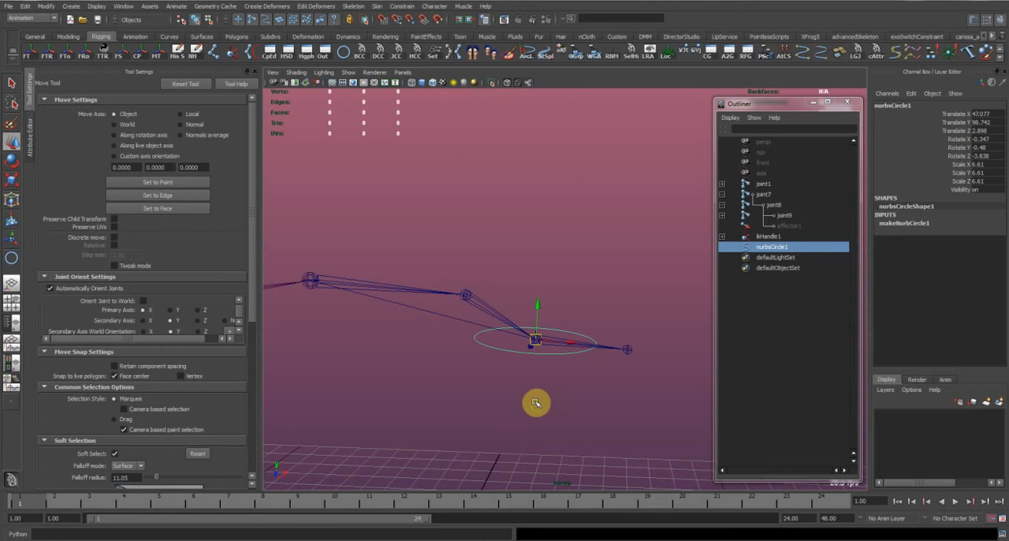
pyautogui.moveTo(536, 339); pyautogui.dragTo(659, 284)
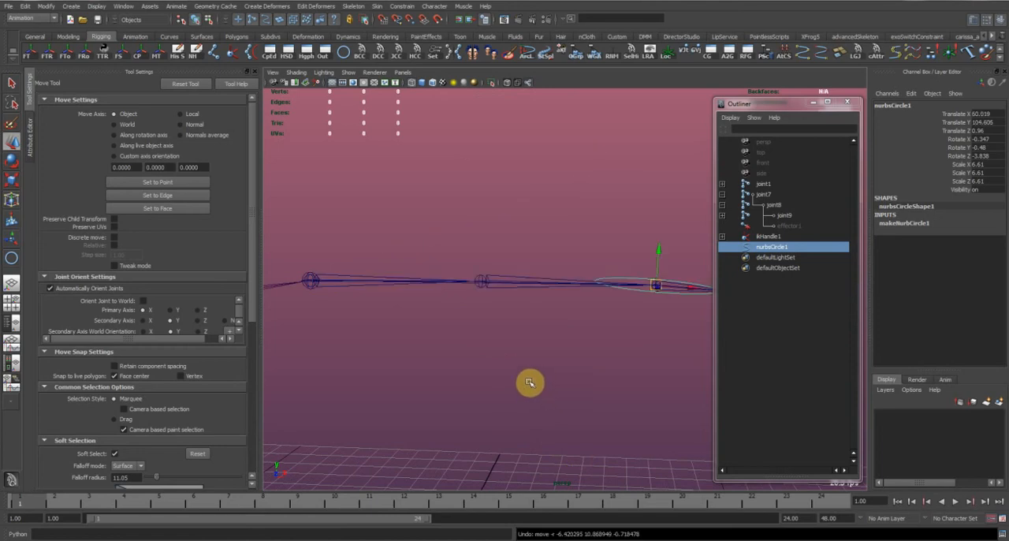
pyautogui.moveTo(530, 383); pyautogui.dragTo(607, 358)
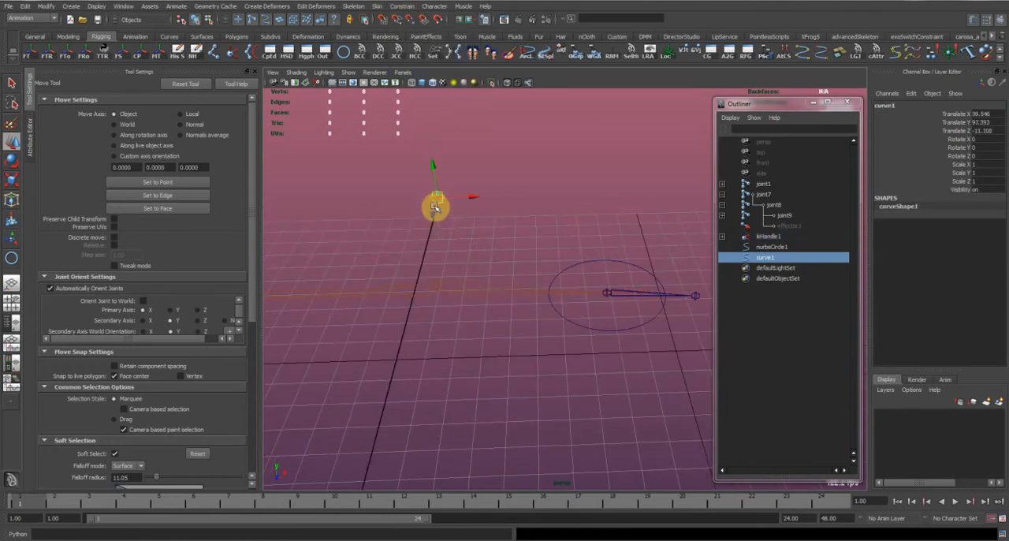
# Pole-vector the elbow to a control behind it and stand a second circle control at the shoulder.
pyautogui.moveTo(435, 206); pyautogui.dragTo(441, 244)
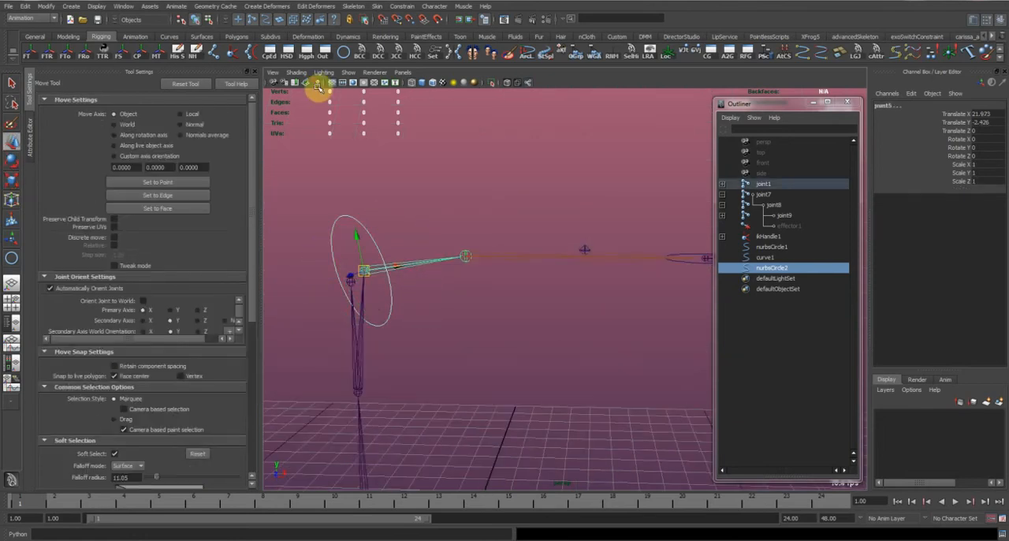
pyautogui.click(400, 6)
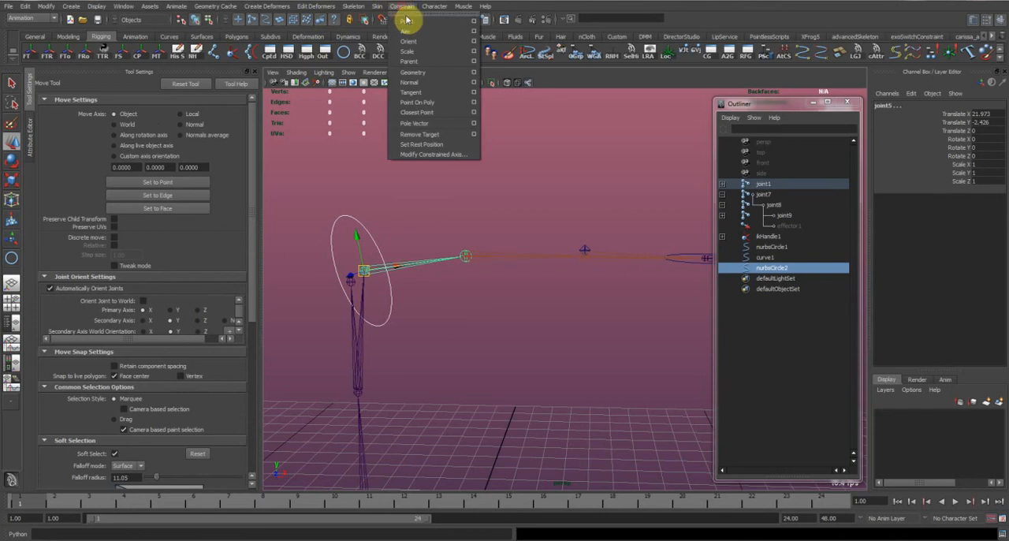
pyautogui.moveTo(438, 41)
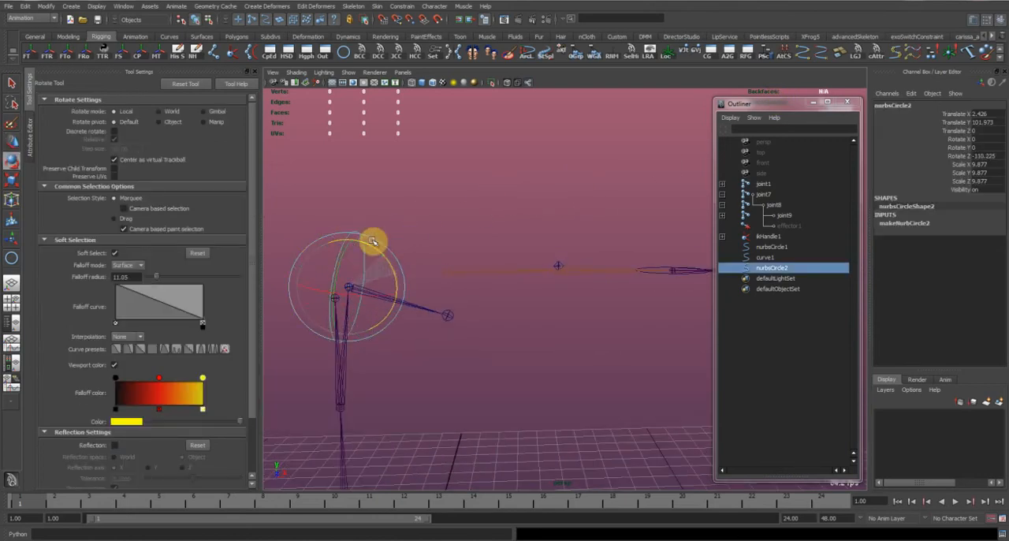
pyautogui.moveTo(375, 240); pyautogui.dragTo(665, 271)
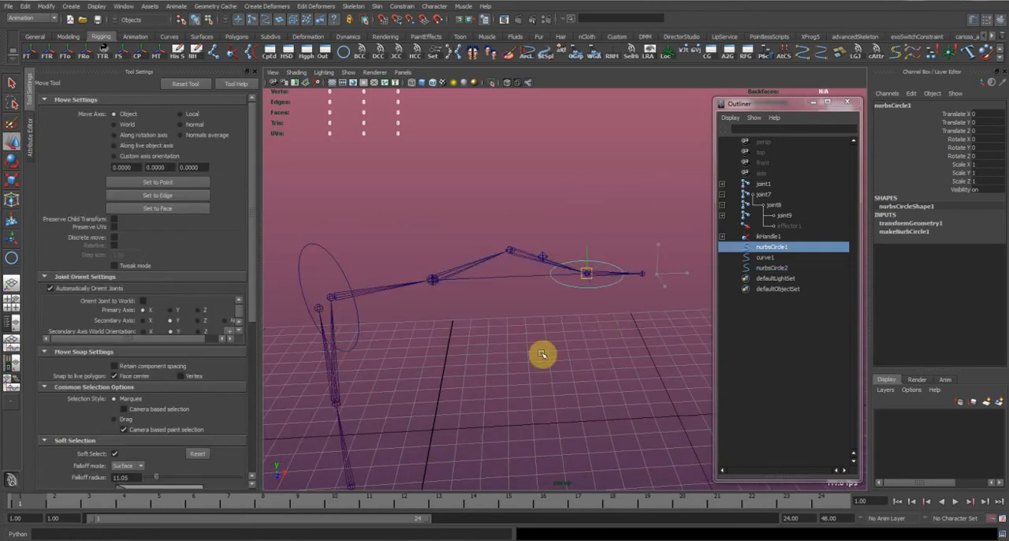
pyautogui.moveTo(587, 271); pyautogui.dragTo(656, 274)
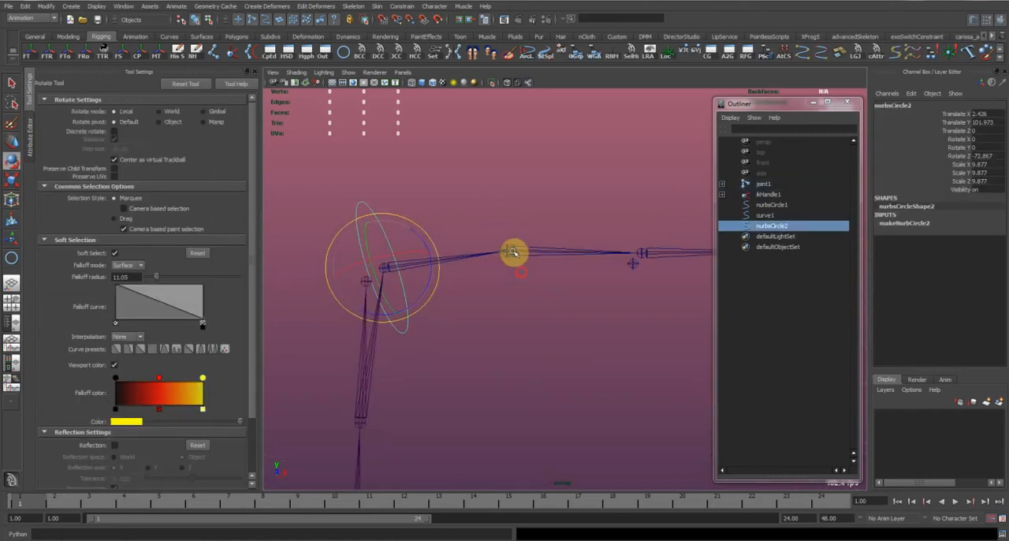
# Rotate nurbsCircle2 upright and freeze its transformations.
pyautogui.moveTo(514, 252); pyautogui.dragTo(495, 227)
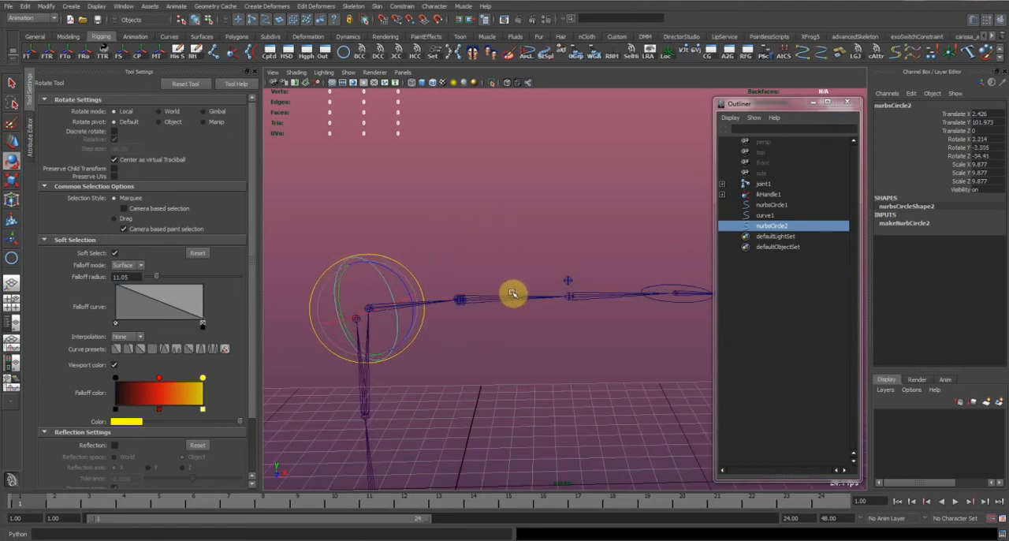
pyautogui.moveTo(512, 293); pyautogui.dragTo(489, 236)
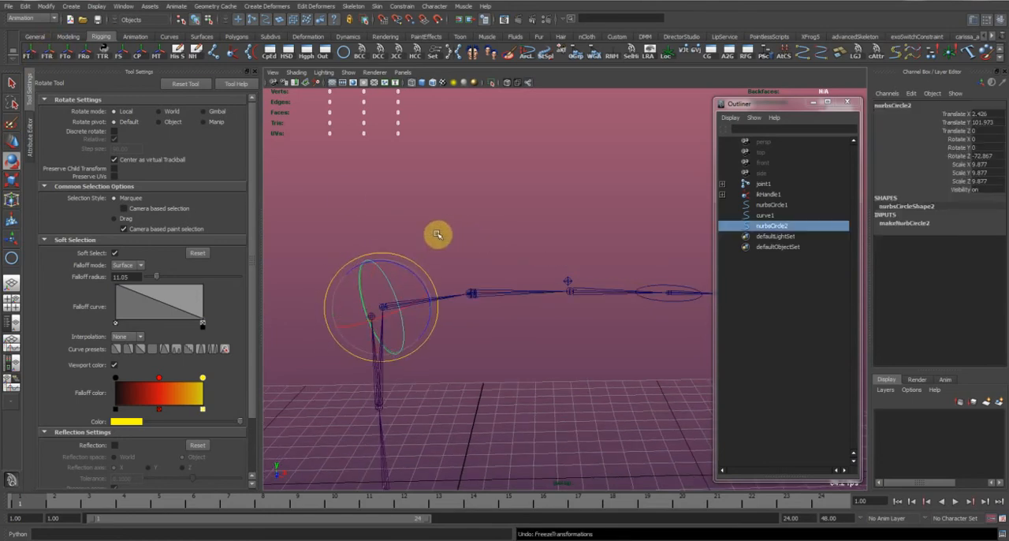
pyautogui.click(765, 182)
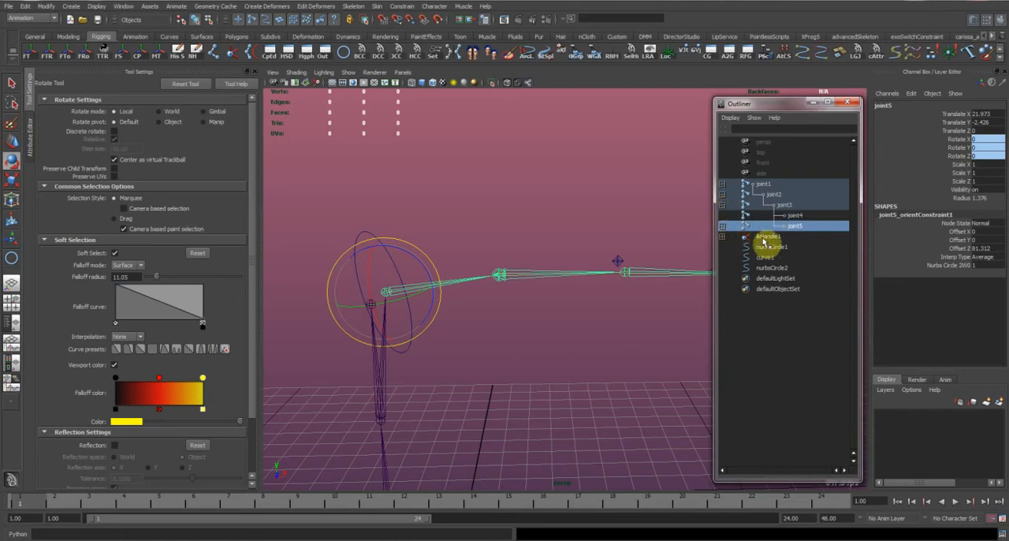
# Orient-constrain joint5, then move on to the elbow pole-vector curve.
pyautogui.click(722, 227)
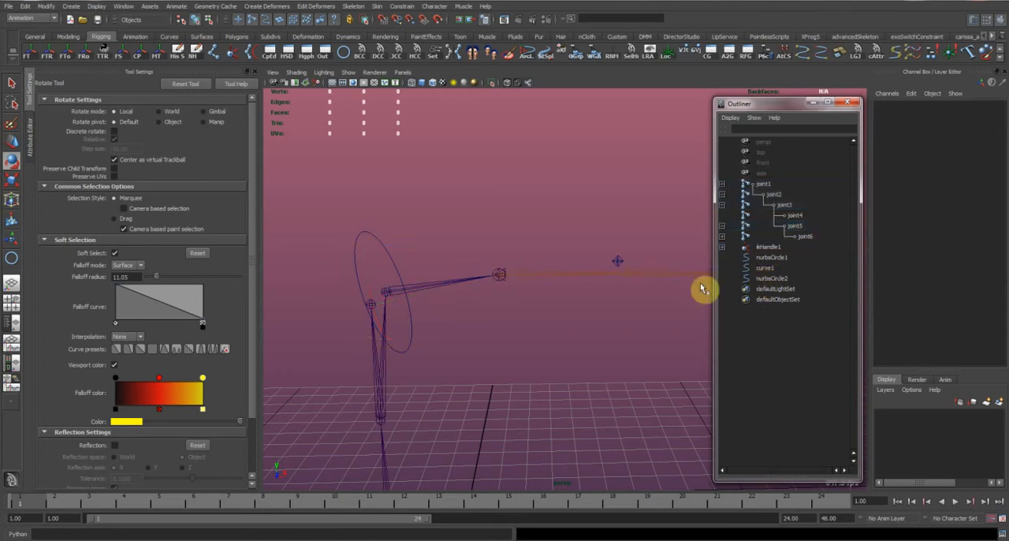
pyautogui.click(772, 280)
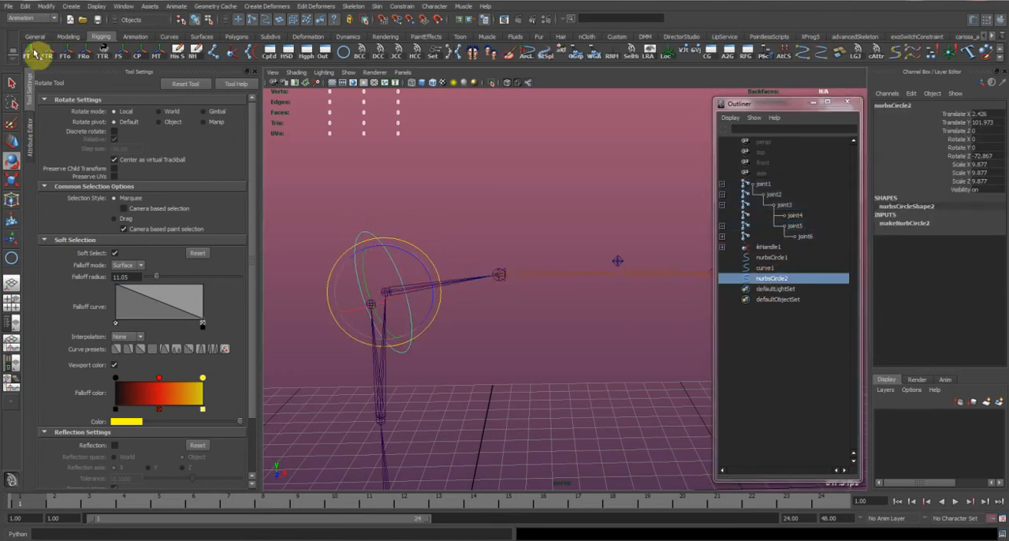
pyautogui.click(795, 226)
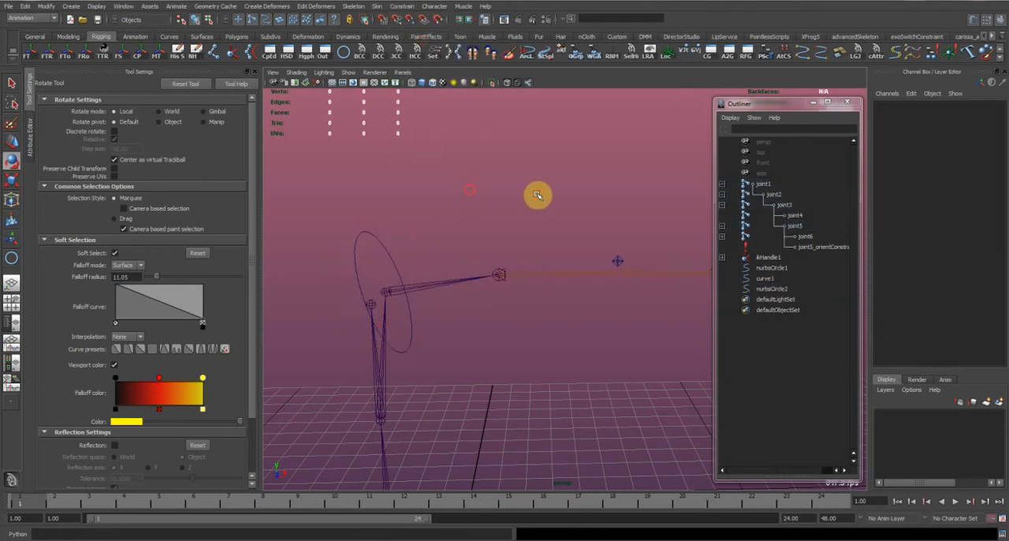
pyautogui.click(769, 288)
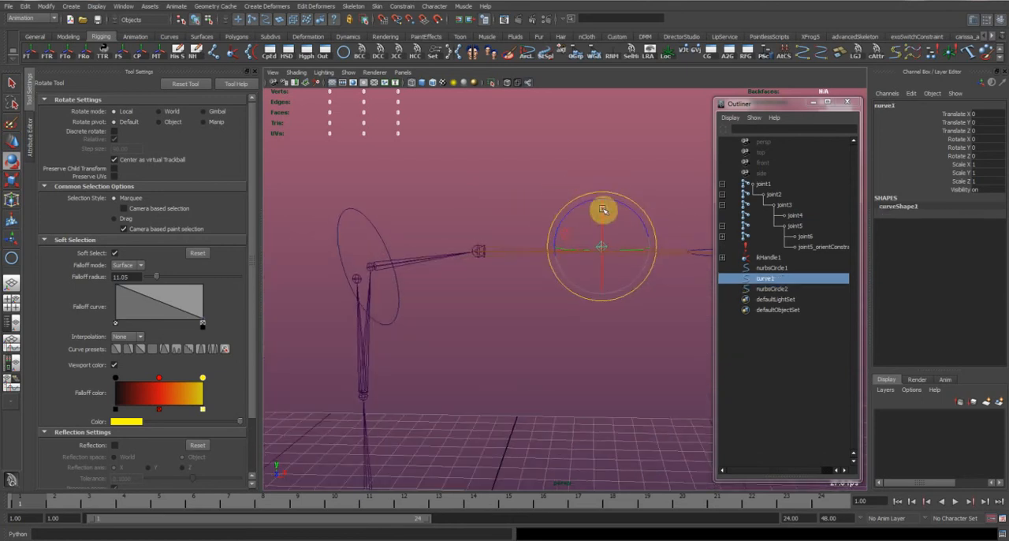
pyautogui.click(773, 288)
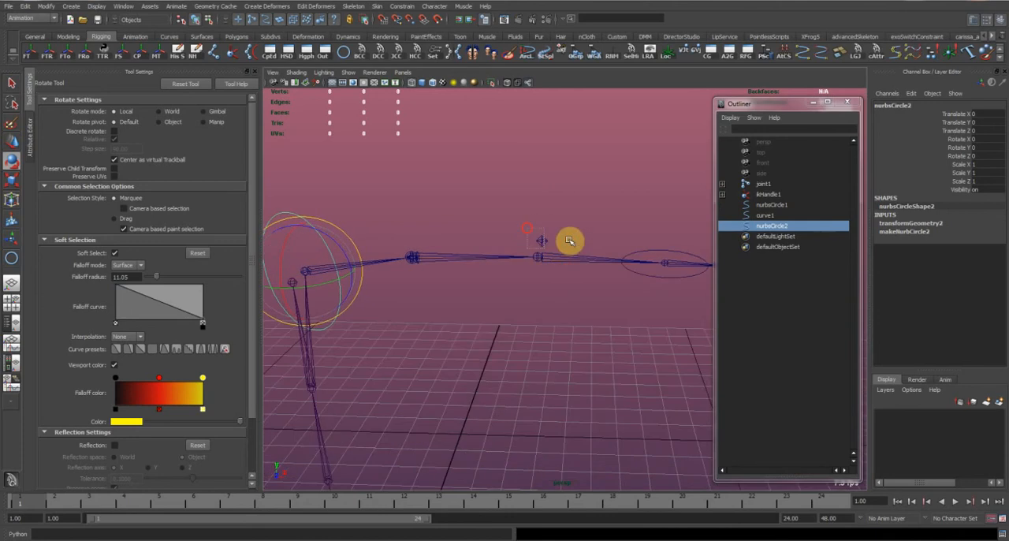
# Group the IK controls into arm_grp and pick the shoulder control nurbsCircle2.
pyautogui.click(764, 214)
pyautogui.write('arm_grp')
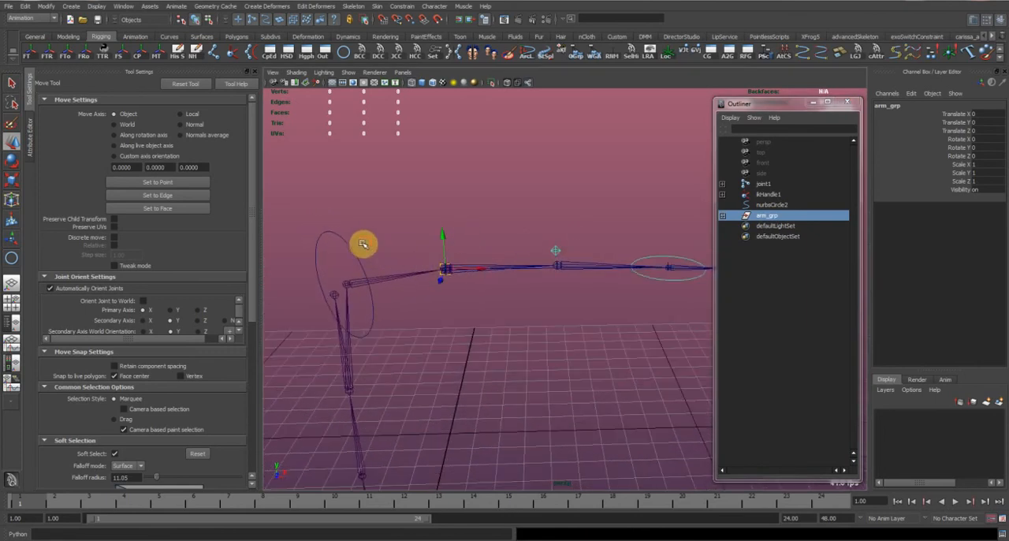
pyautogui.click(772, 205)
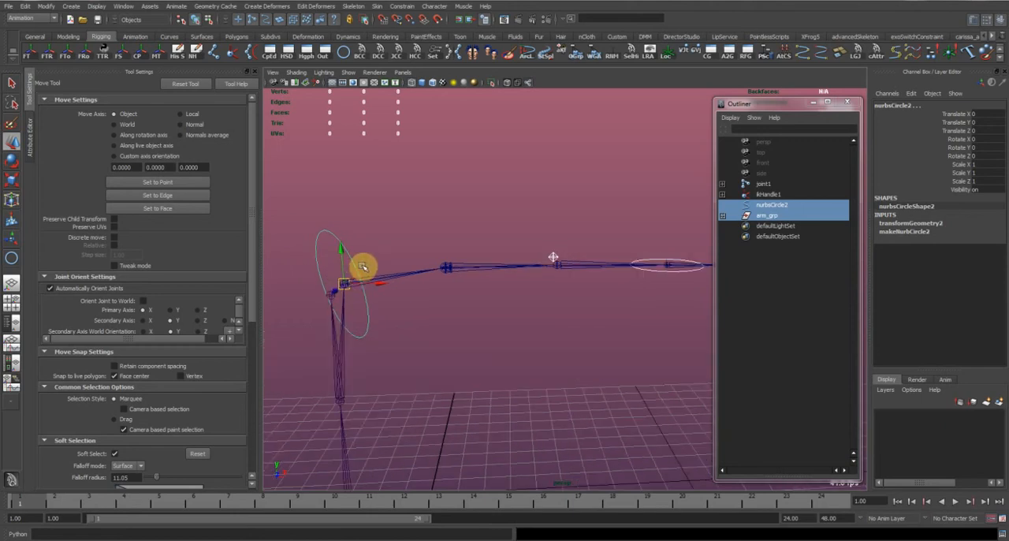
pyautogui.click(763, 183)
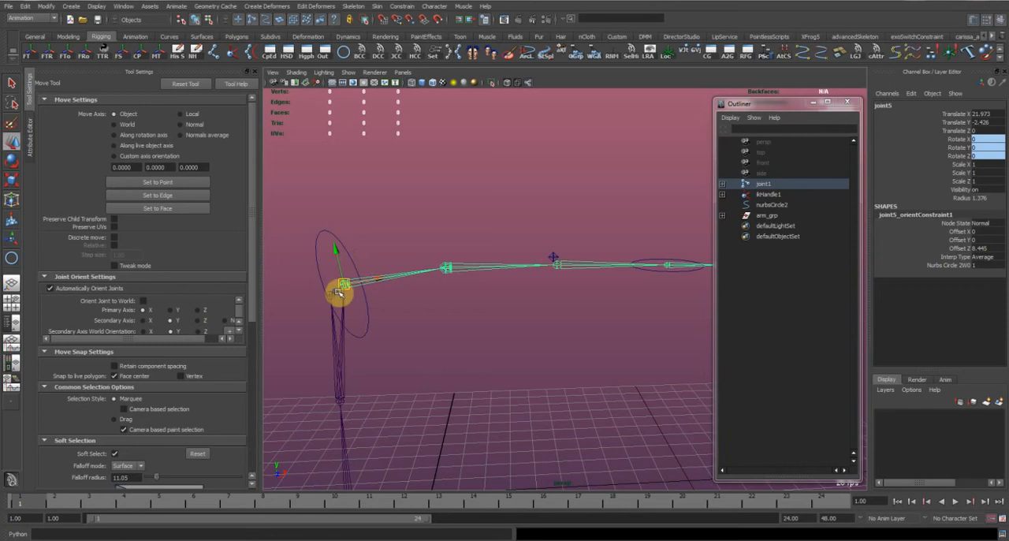
pyautogui.click(763, 205)
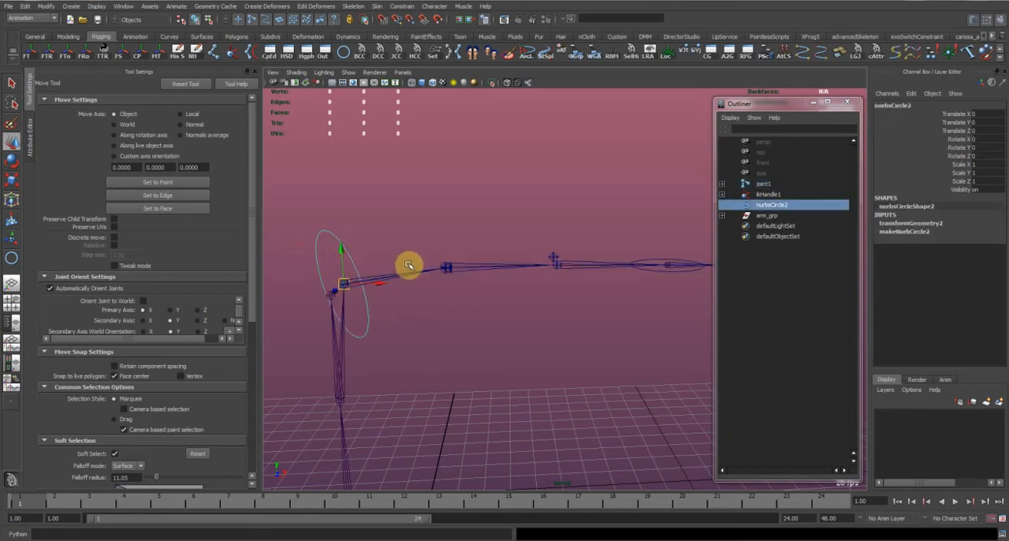
# Parent-constrain arm_grp to nurbsCircle2 with translation disabled.
pyautogui.click(776, 214)
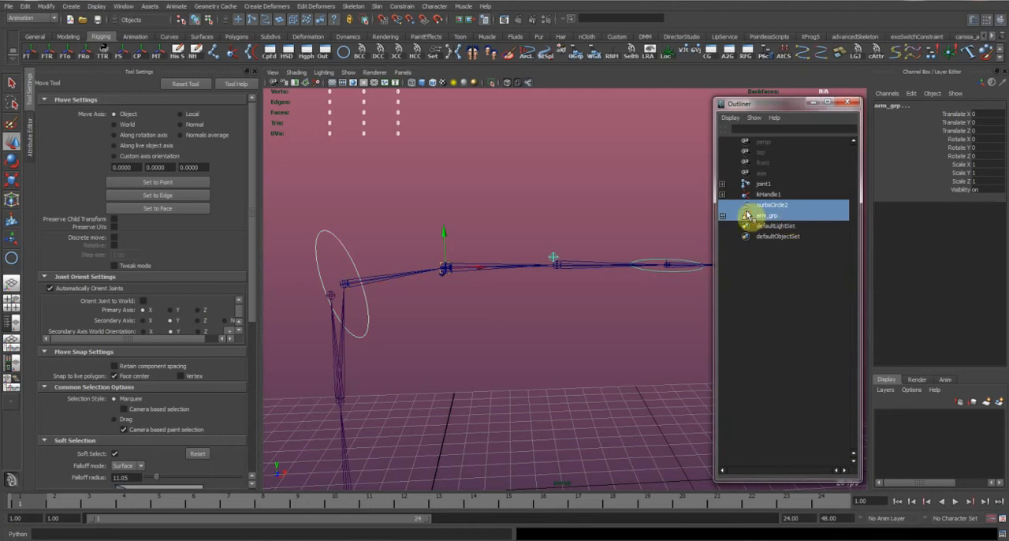
pyautogui.click(407, 6)
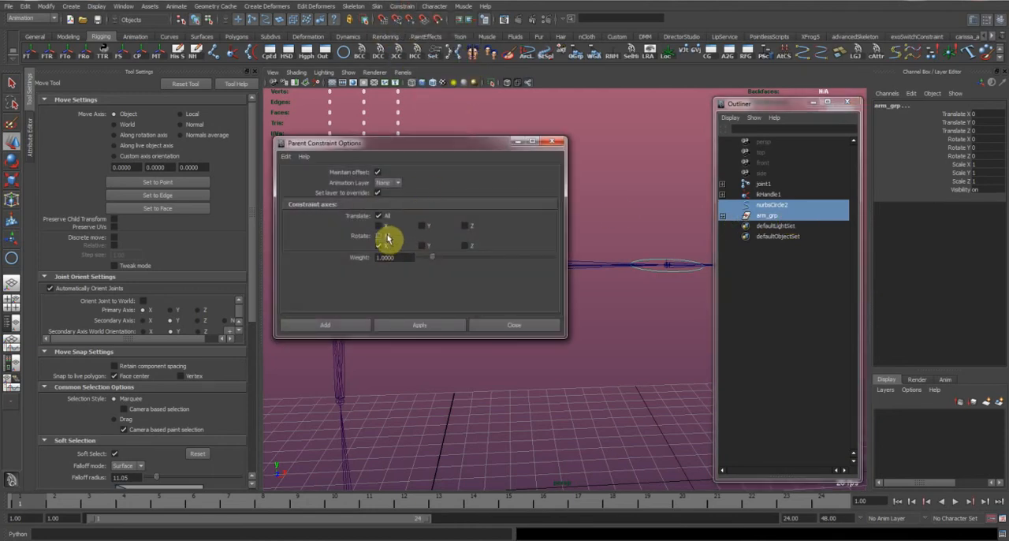
pyautogui.click(287, 156)
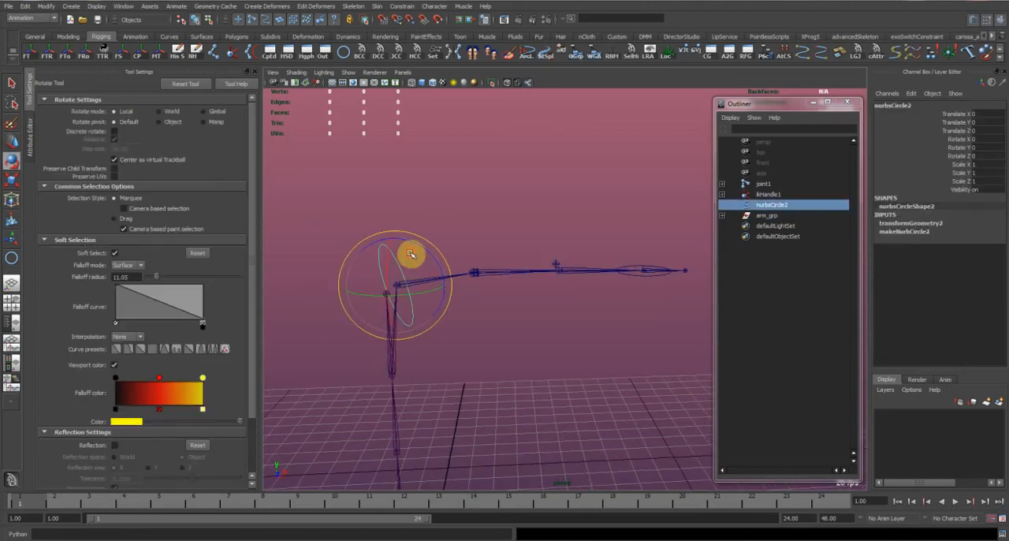
# Rotate nurbsCircle2 in several directions to confirm the arm follows, then zero its rotation.
pyautogui.moveTo(410, 253); pyautogui.dragTo(441, 268)
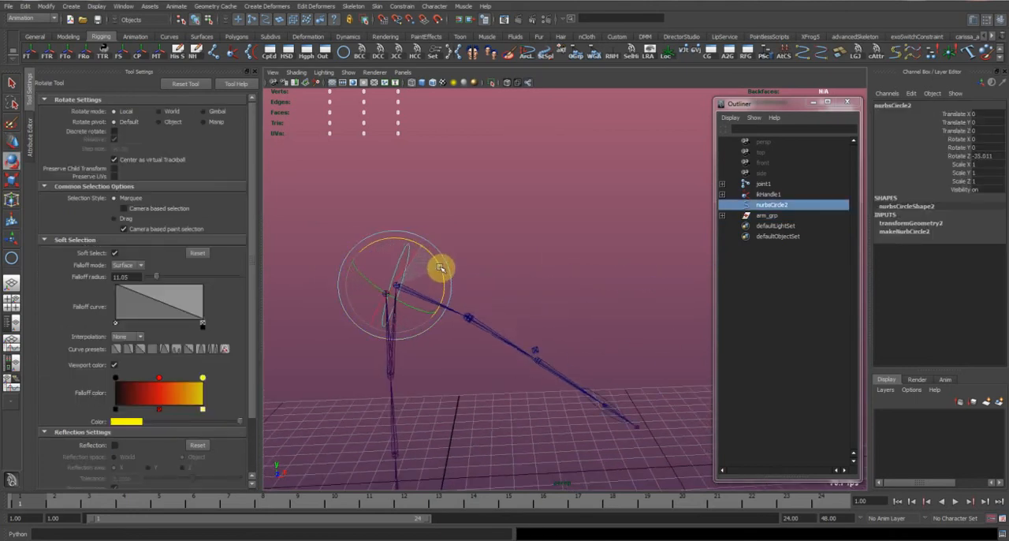
pyautogui.moveTo(441, 267); pyautogui.dragTo(445, 241)
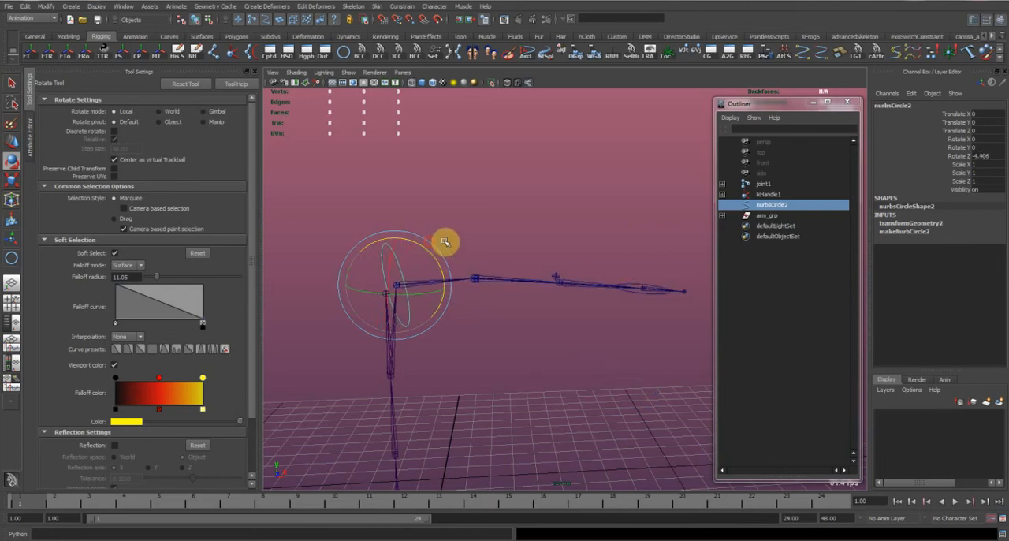
pyautogui.moveTo(445, 239); pyautogui.dragTo(410, 303)
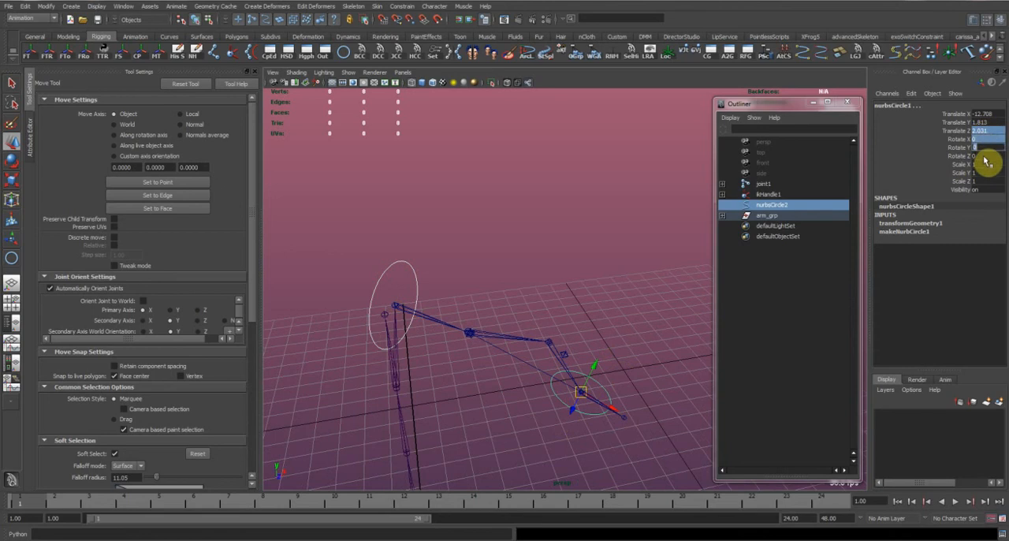
pyautogui.moveTo(580, 391); pyautogui.dragTo(640, 265)
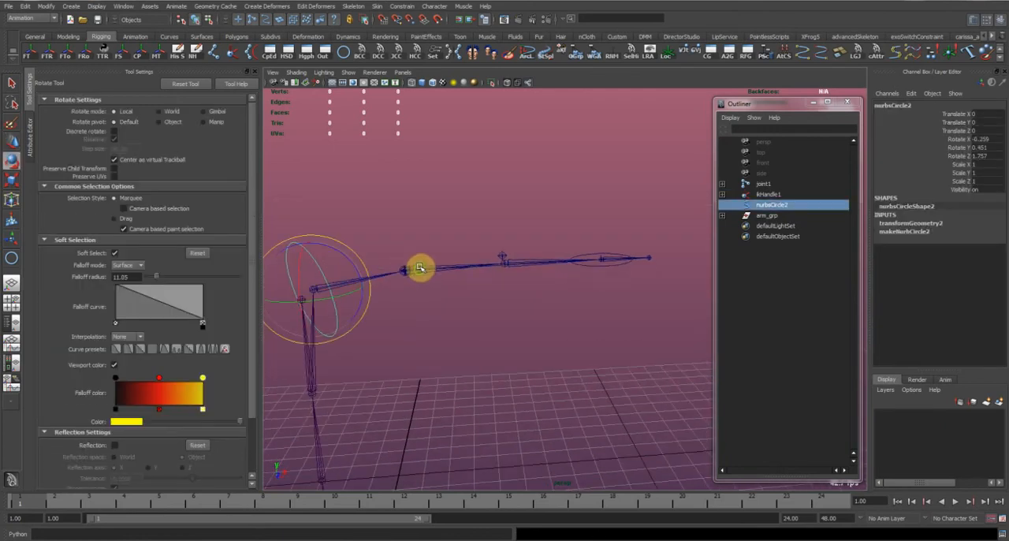
# Test forward, raise and twist rotations, and confirm the IK wrist control still works.
pyautogui.moveTo(419, 268); pyautogui.dragTo(409, 240)
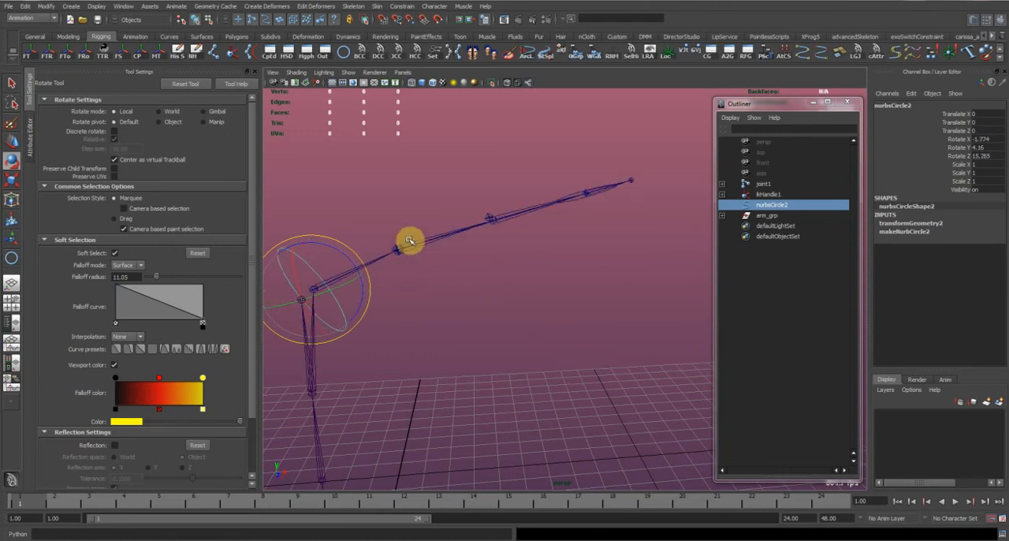
pyautogui.moveTo(410, 240); pyautogui.dragTo(347, 272)
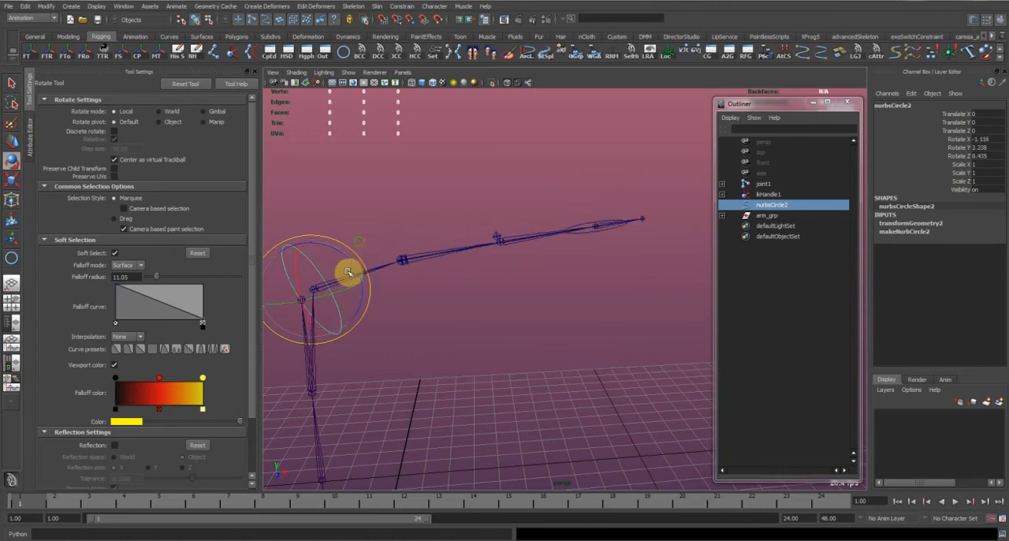
pyautogui.moveTo(354, 272); pyautogui.dragTo(584, 166)
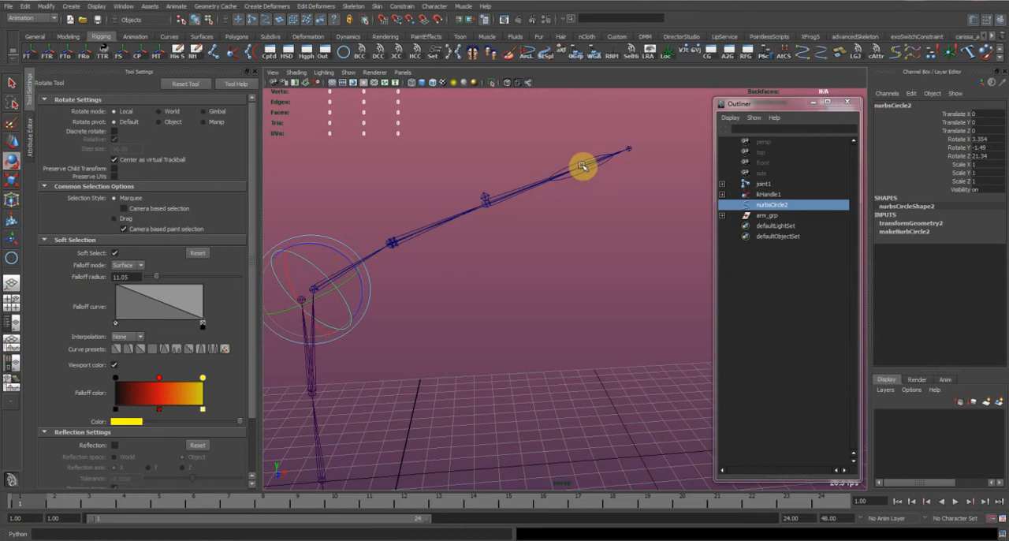
pyautogui.moveTo(584, 165); pyautogui.dragTo(331, 299)
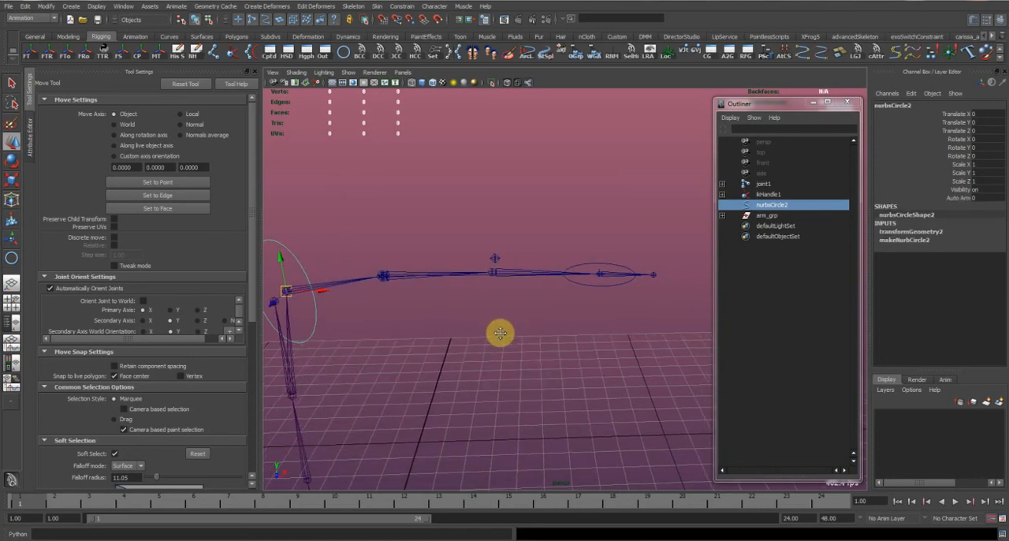
# Add a float 'auto_arm' attribute (0–1) to nurbsCircle2 and select arm_grp's constraint.
pyautogui.click(779, 214)
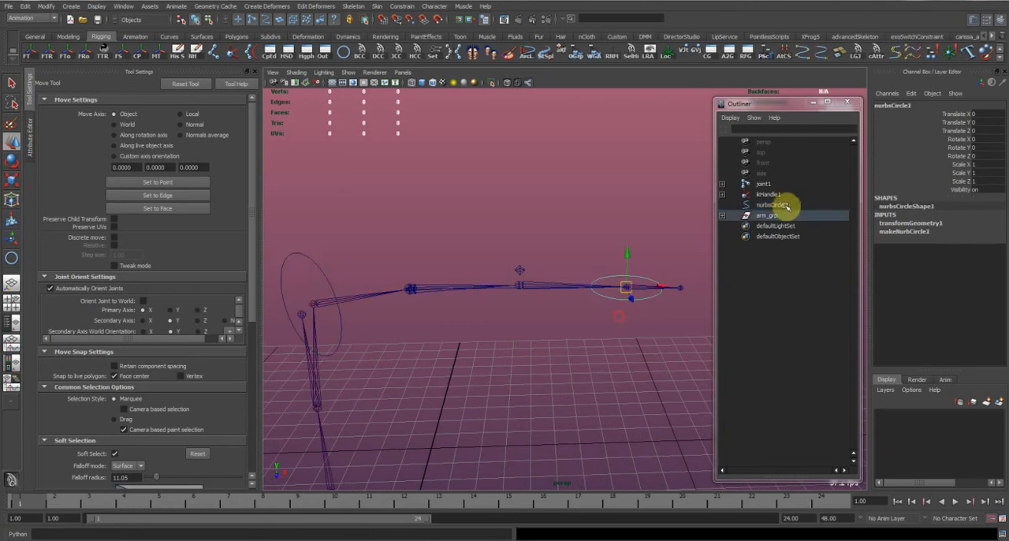
pyautogui.click(773, 215)
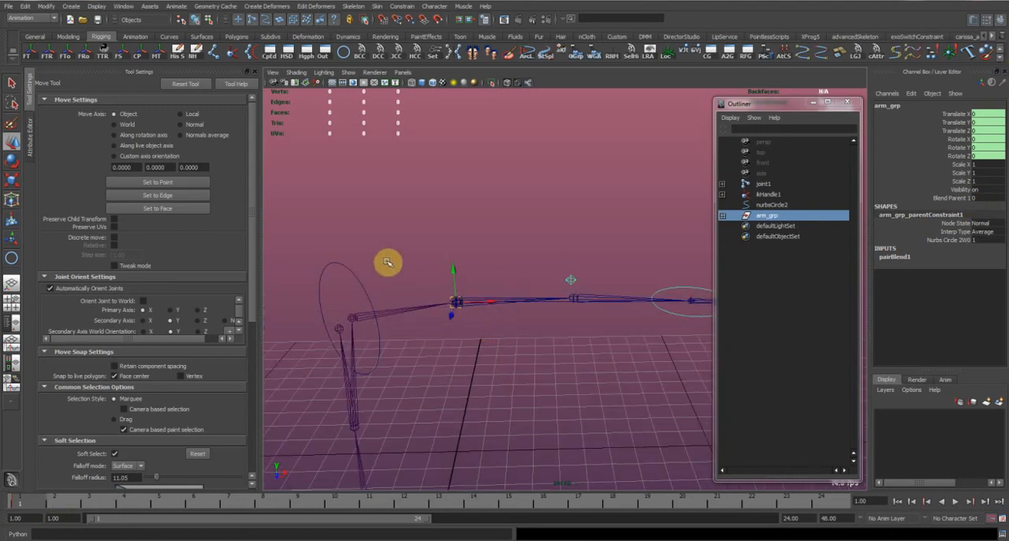
# In the Connection Editor, connect nurbsCircle2's auto_arm to the constraint's blendParent1 weight.
pyautogui.click(120, 7)
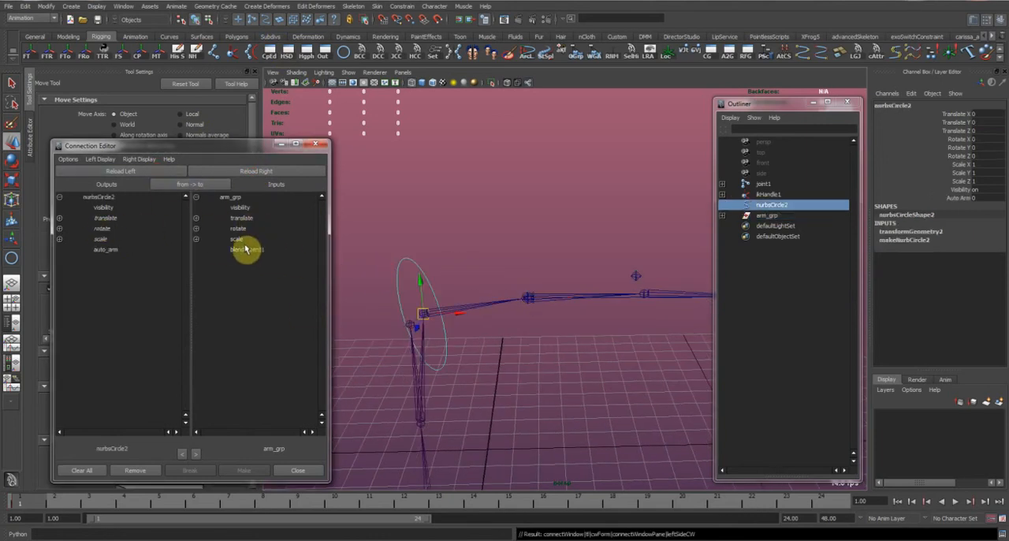
pyautogui.click(104, 249)
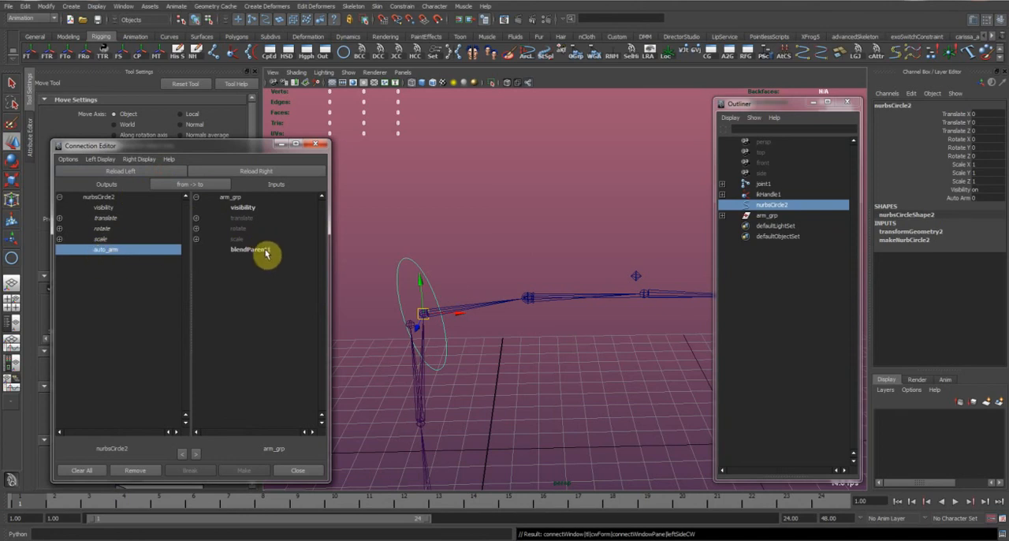
pyautogui.click(298, 470)
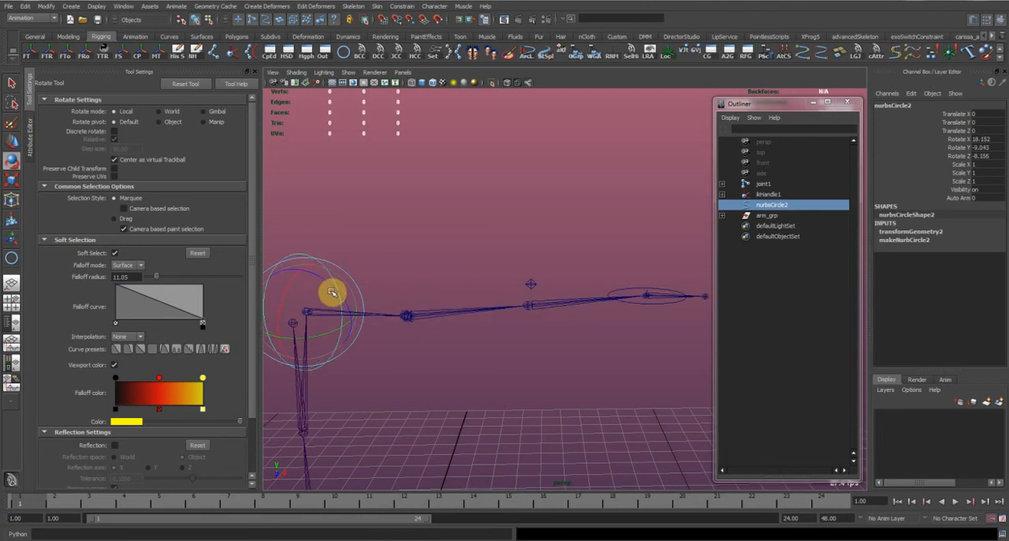
# Rotate the shoulder with auto arm off and on to verify the blend works.
pyautogui.moveTo(331, 291); pyautogui.dragTo(607, 282)
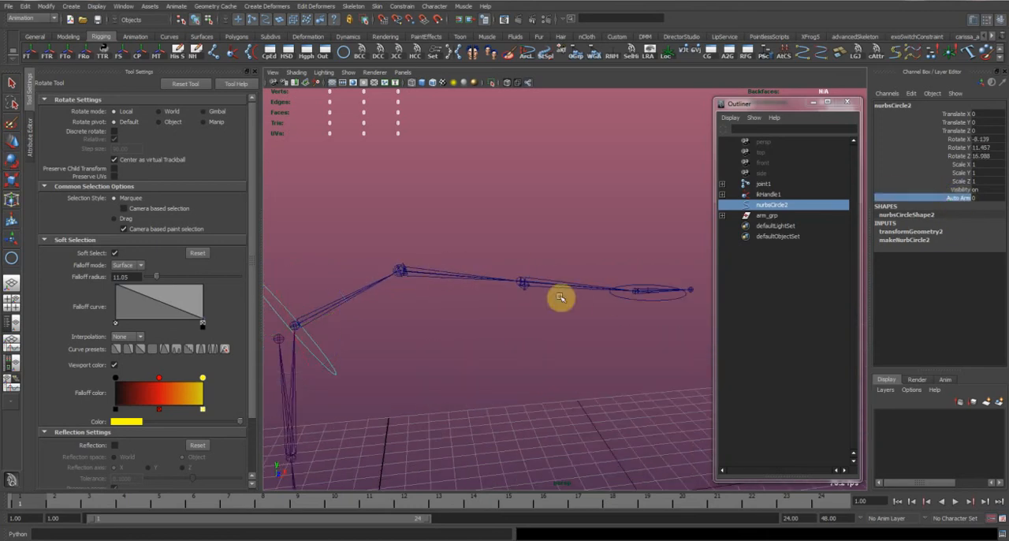
pyautogui.moveTo(561, 298); pyautogui.dragTo(506, 297)
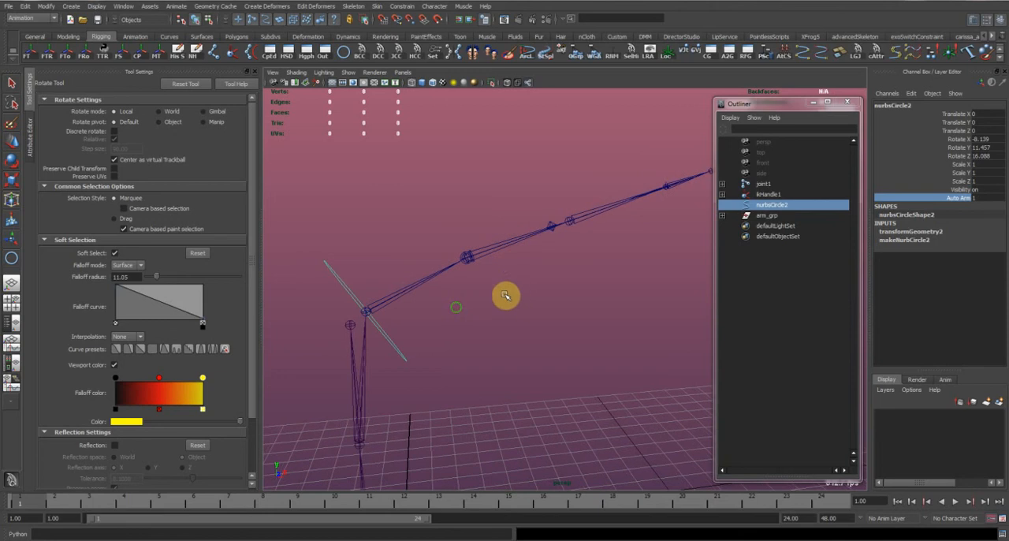